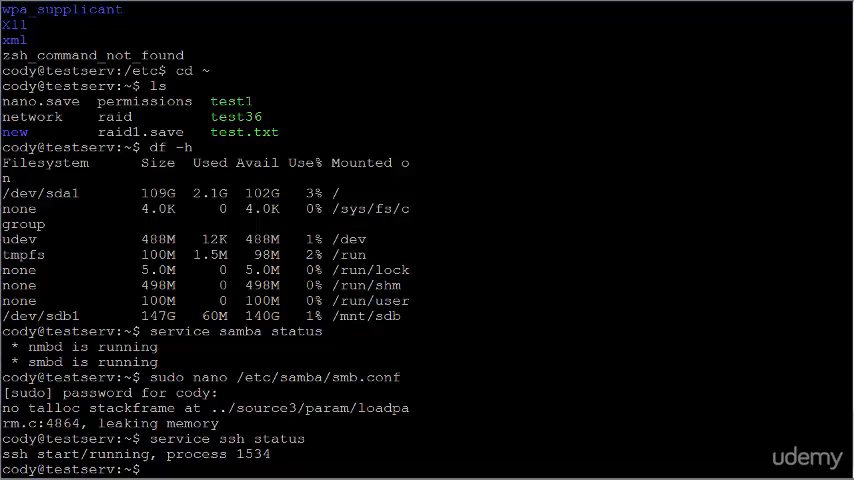
Run 'service ssh status' in the Ubuntu terminal to confirm SSH is running
type("service")
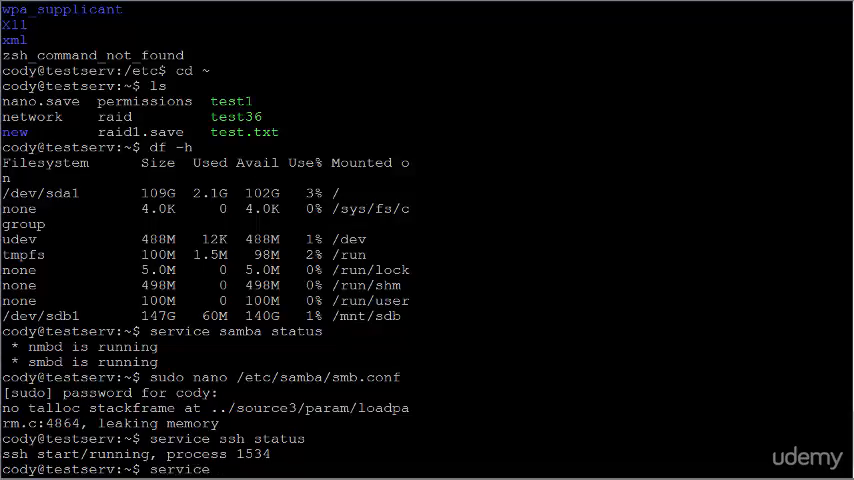
type("ssh status")
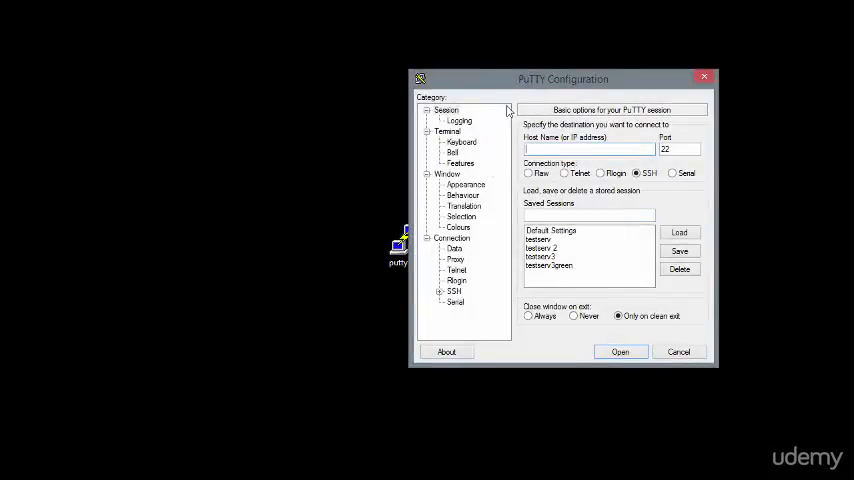
mouse_move(457, 206)
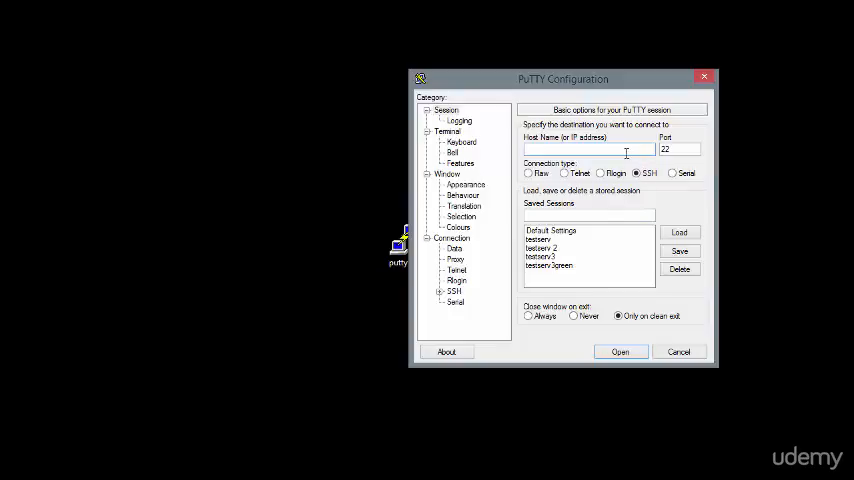
Enter host testserv and save it as session 'MY CONF', then return to Session settings
type("testserv")
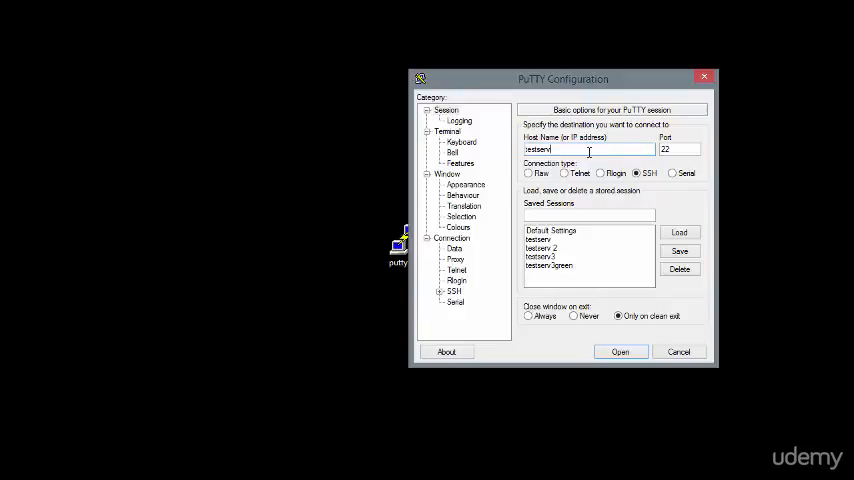
mouse_move(617, 167)
type("MY CON")
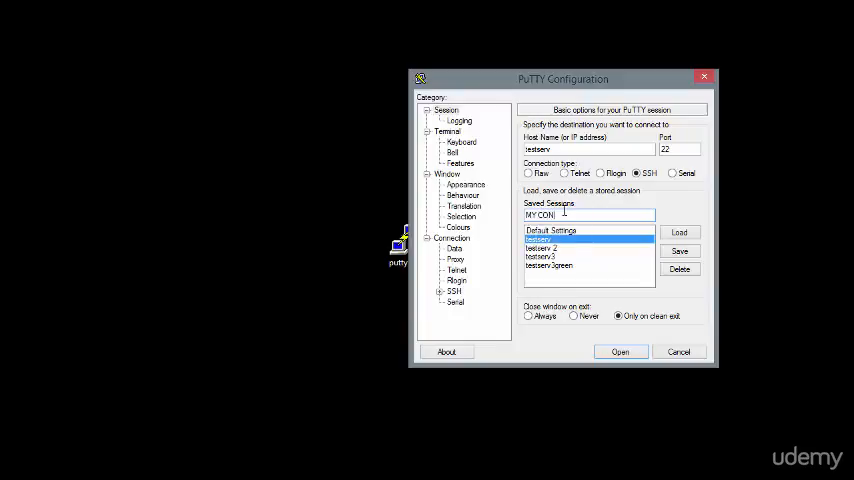
left_click(679, 251)
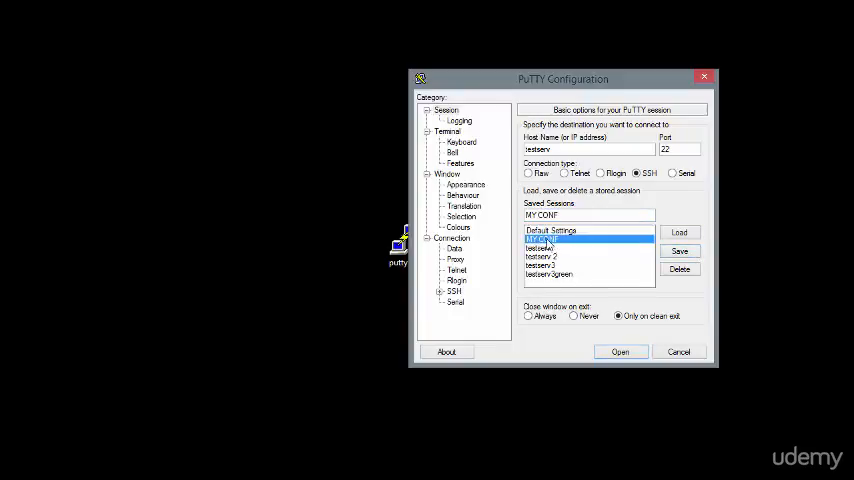
left_click(465, 184)
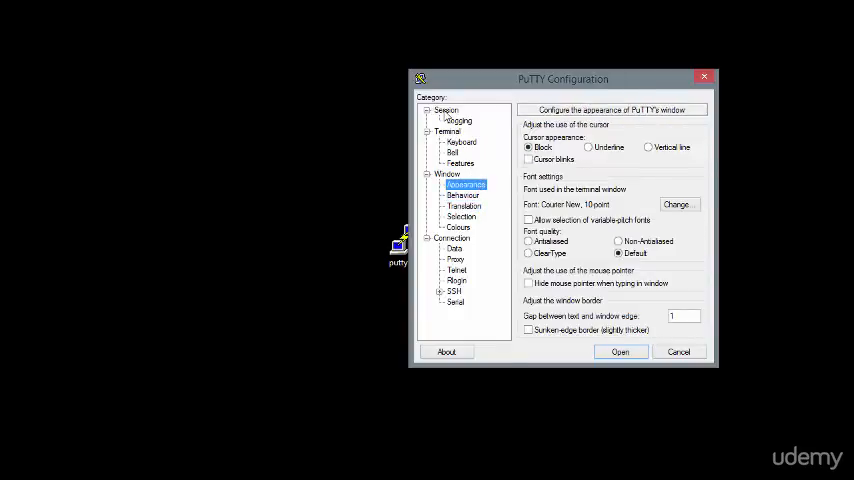
left_click(446, 110)
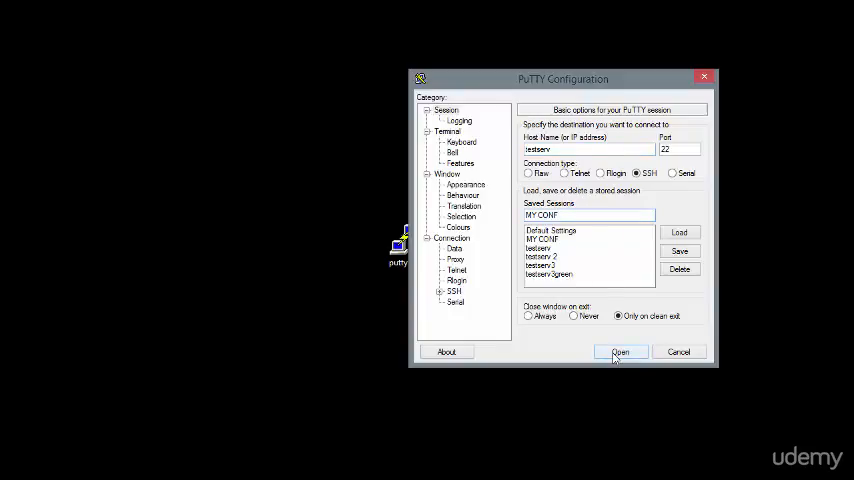
Connect to testserv and log in with the password to reach the Ubuntu shell
left_click(620, 352)
type("cody")
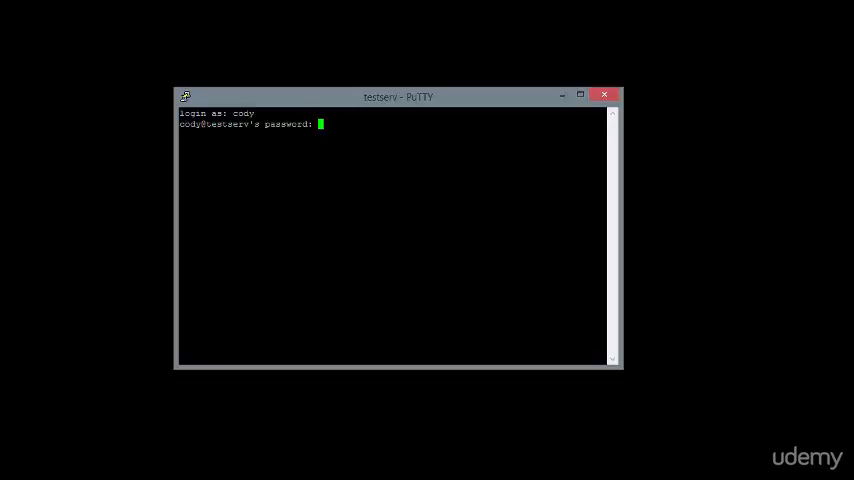
key("Return")
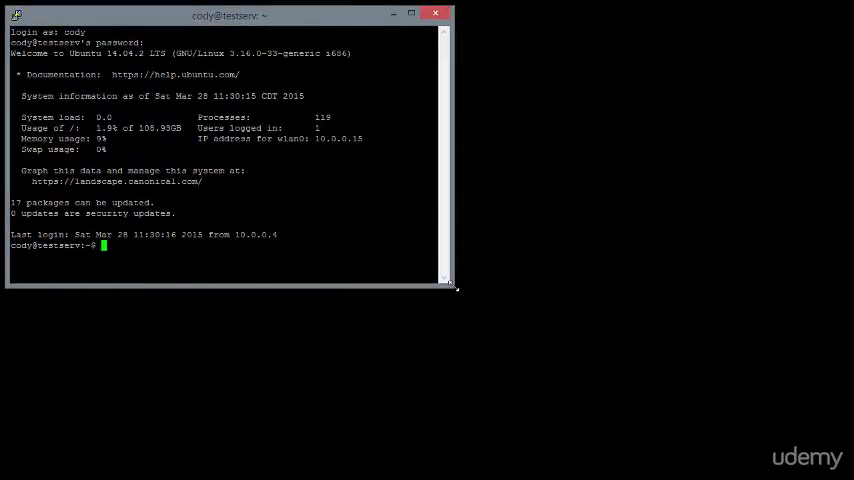
Maximize the testserv session window, then close it and confirm the exit
left_click(410, 13)
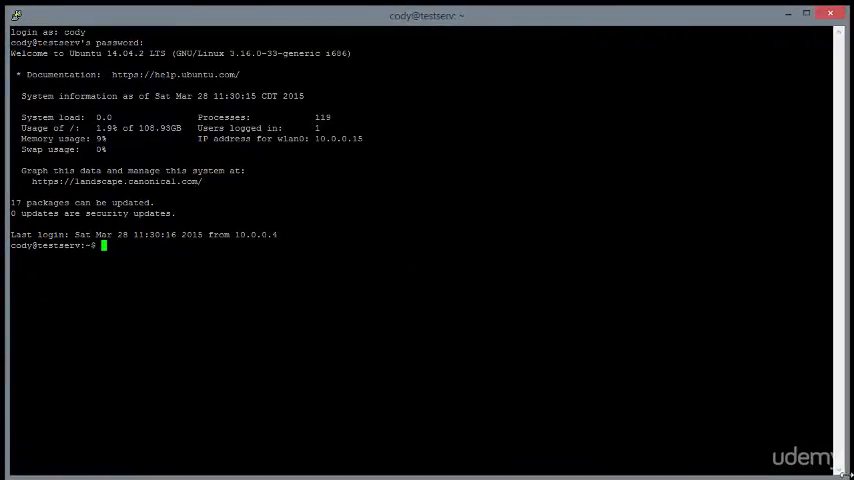
mouse_move(282, 27)
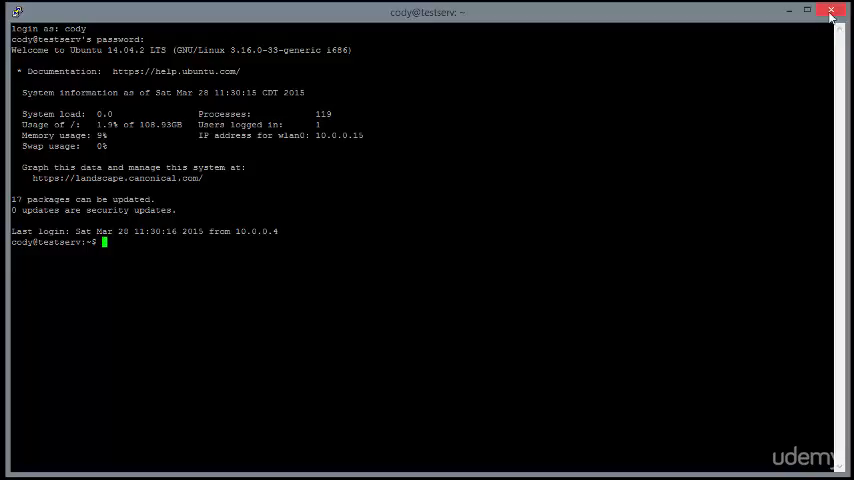
mouse_move(831, 14)
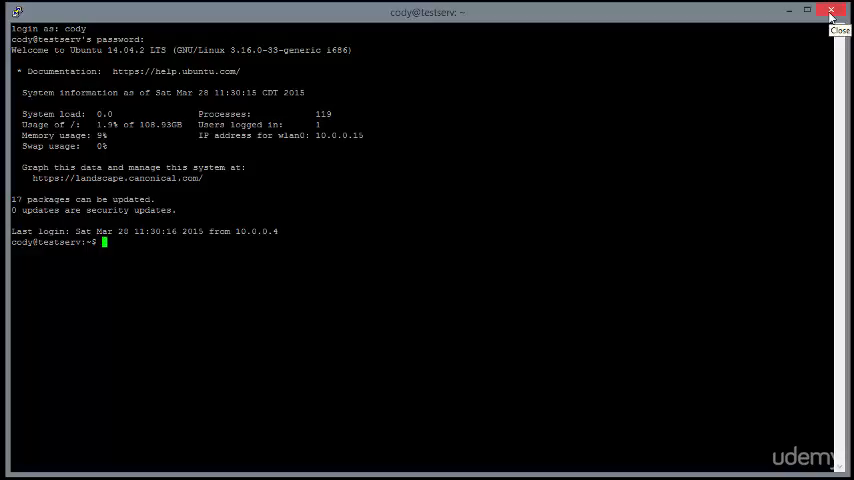
left_click(831, 11)
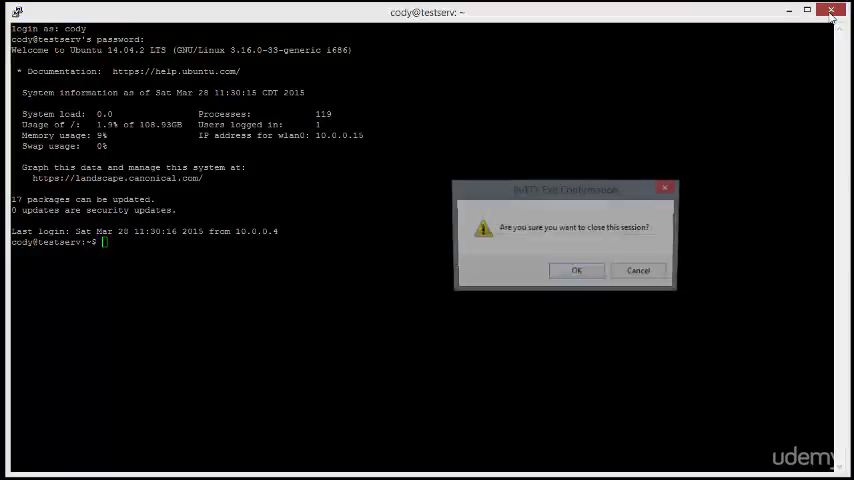
left_click(577, 270)
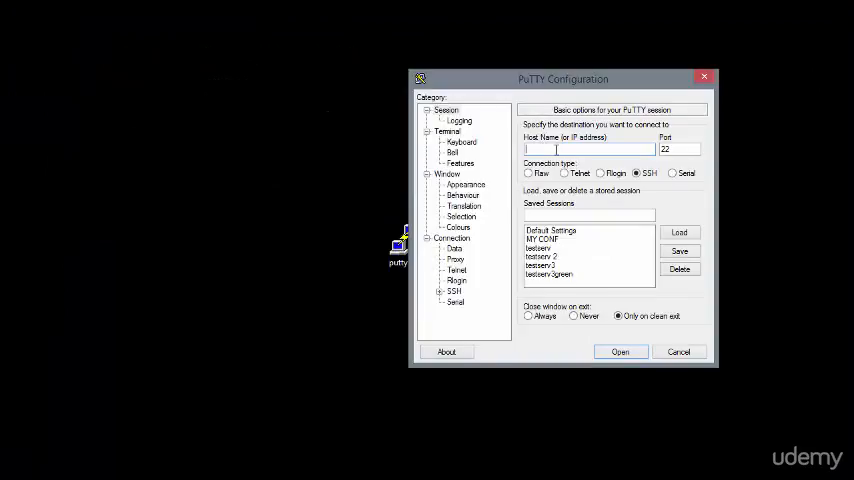
Select the saved MY CONF session and connect to testserv
left_click(551, 230)
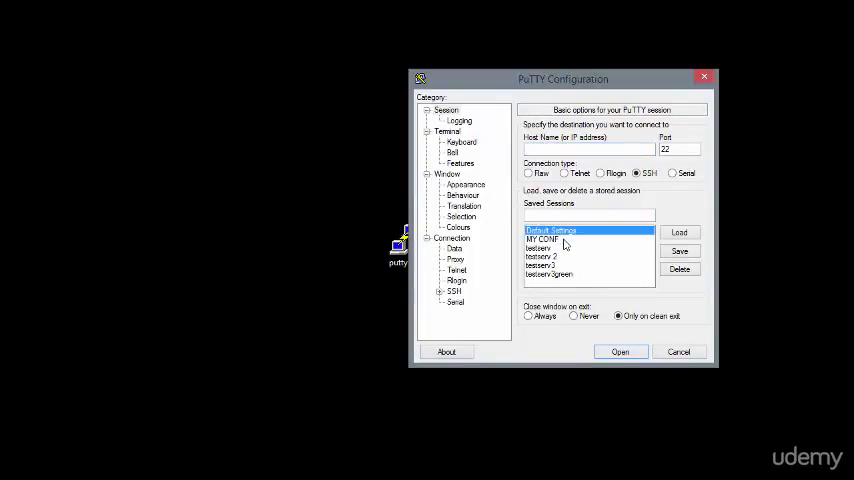
left_click(620, 351)
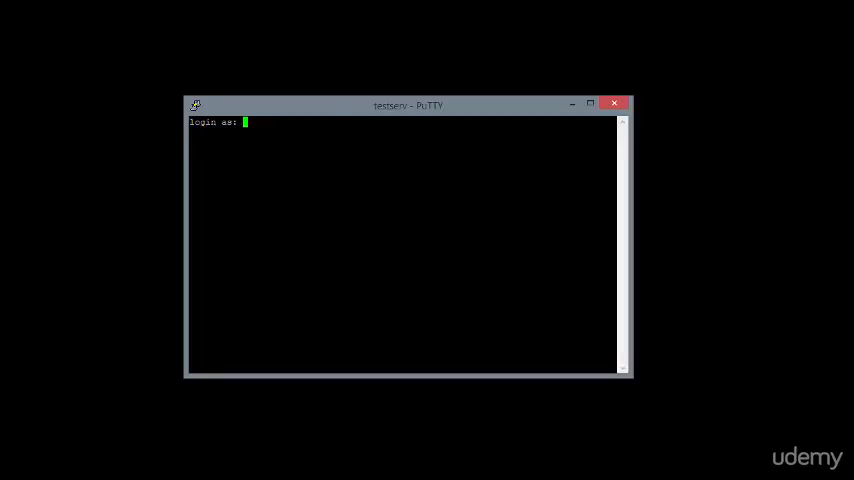
Log in as 'cody' at the testserv login prompt
type("cody")
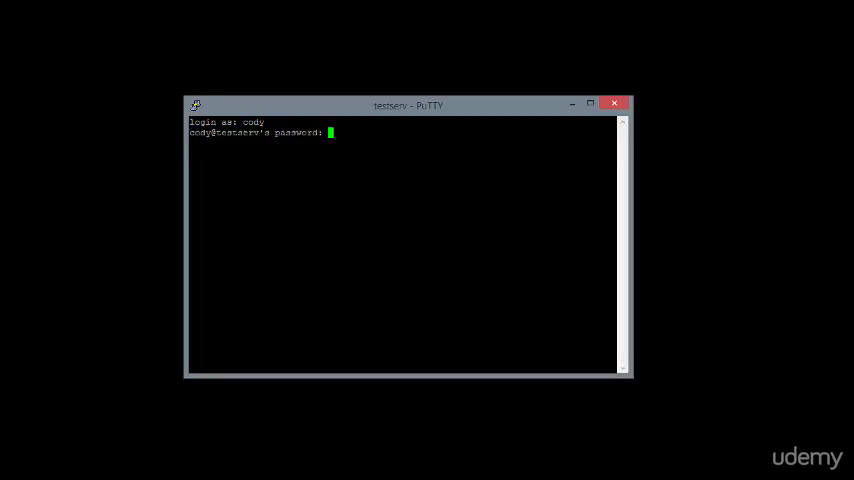
key("Return")
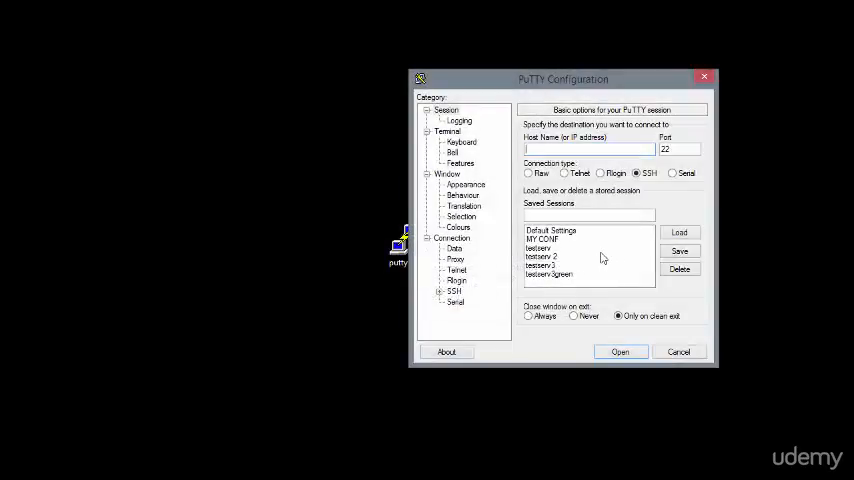
mouse_move(575, 270)
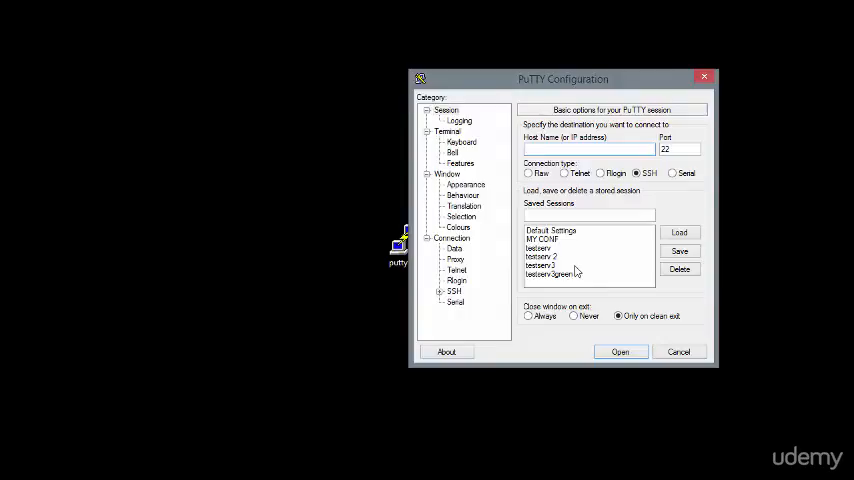
Open a saved testserv session and bring up its close confirmation
left_click(620, 351)
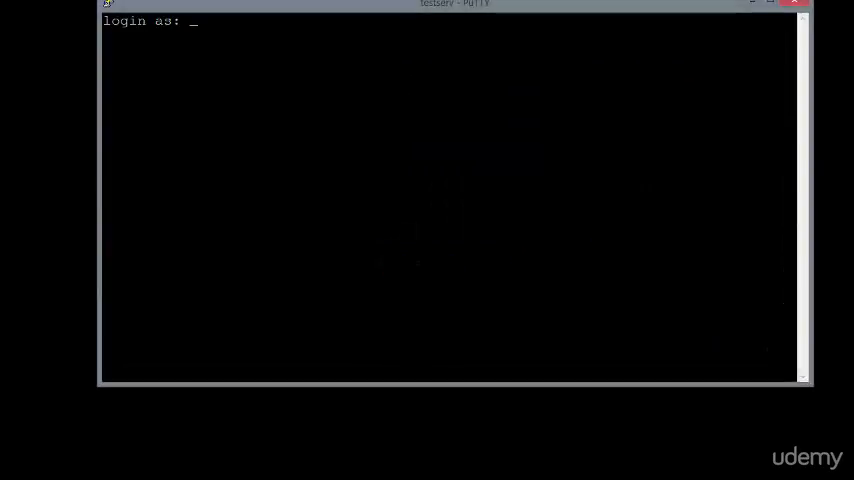
left_click(794, 3)
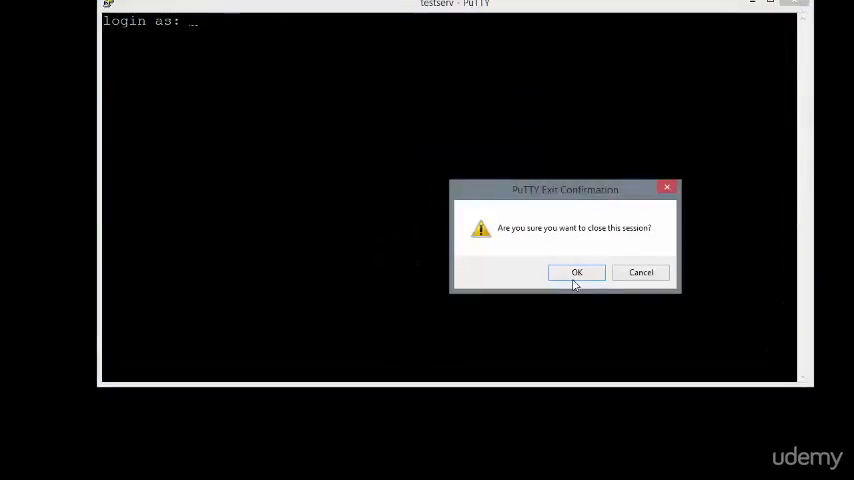